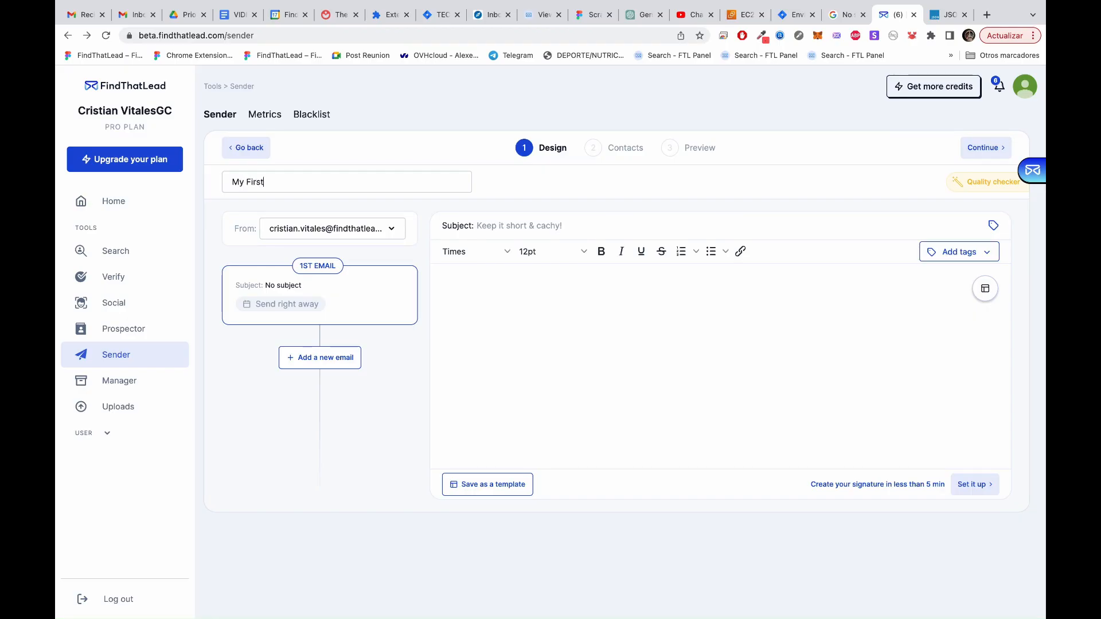
Name the campaign 'My First Campaign!'
type("Campaign!")
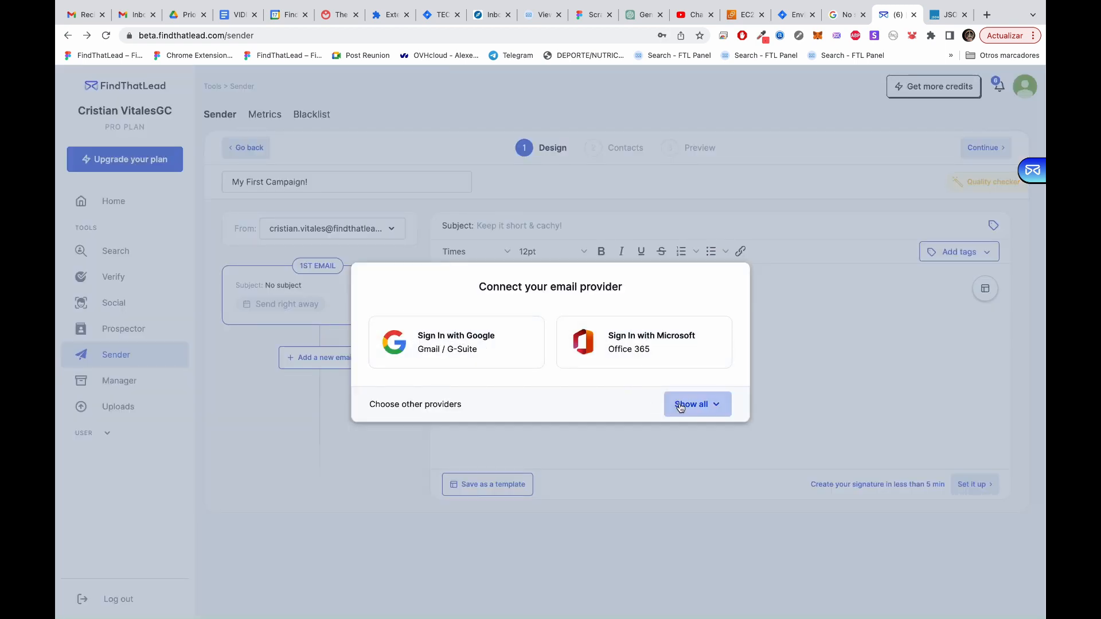
View all email providers, then dismiss the provider dialog without connecting
left_click(695, 404)
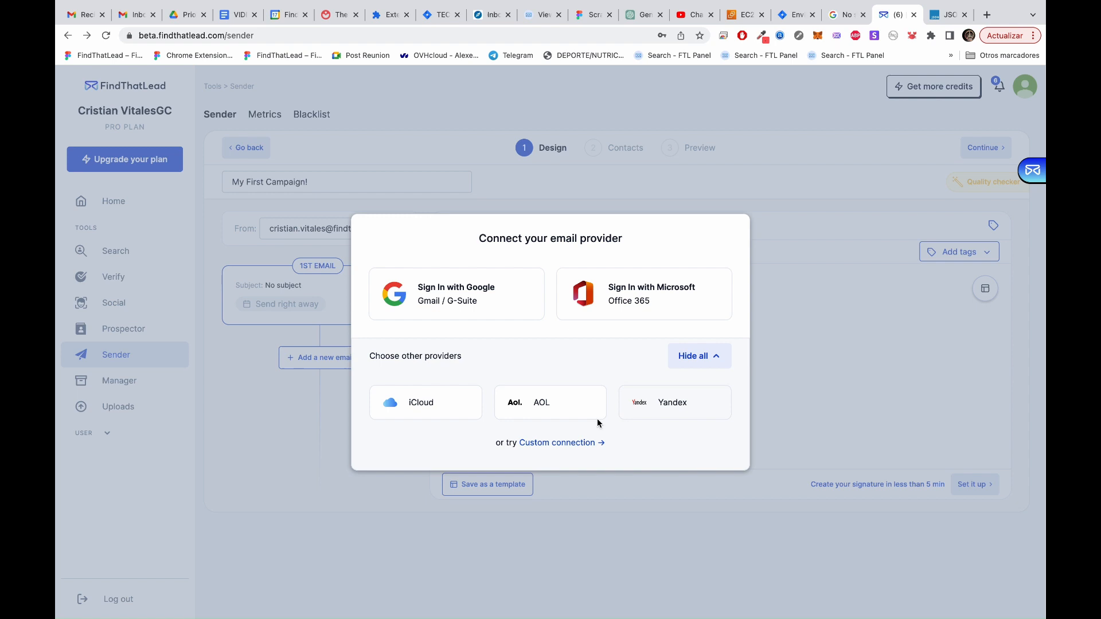
left_click(555, 442)
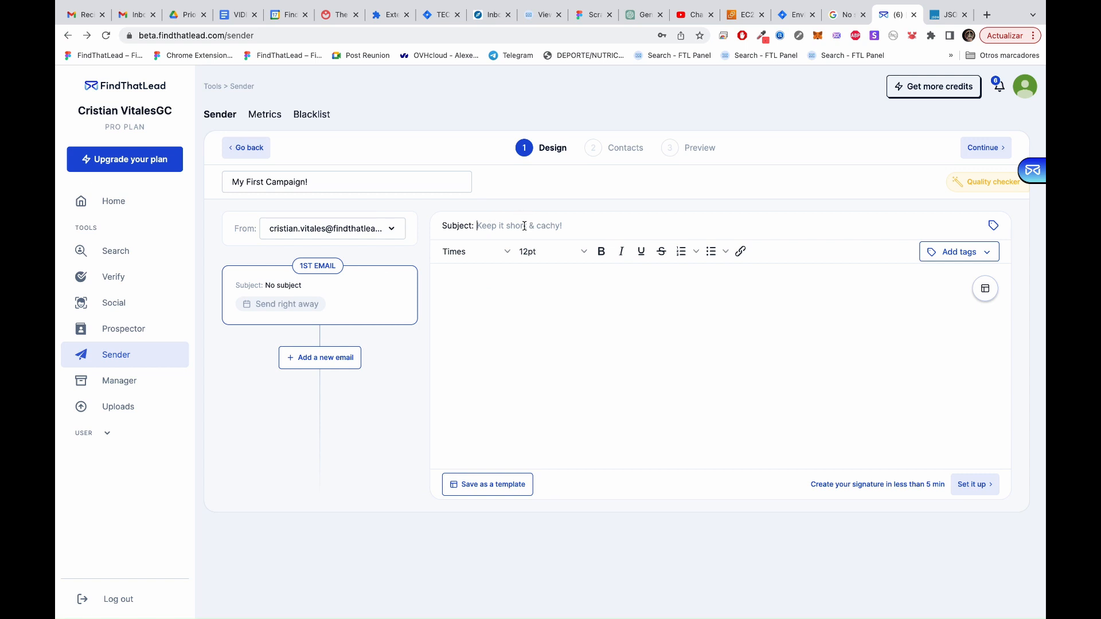
Write subject 'Tomorrow morning?' and a body with Name and Company tags
type("Tomorrow morning")
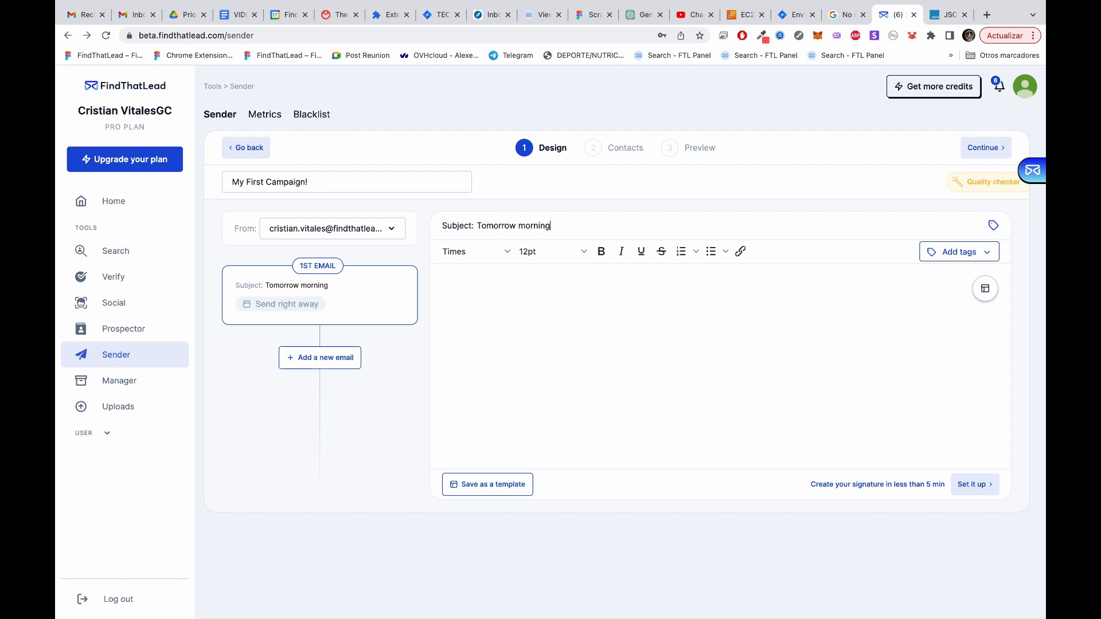
type("Hel")
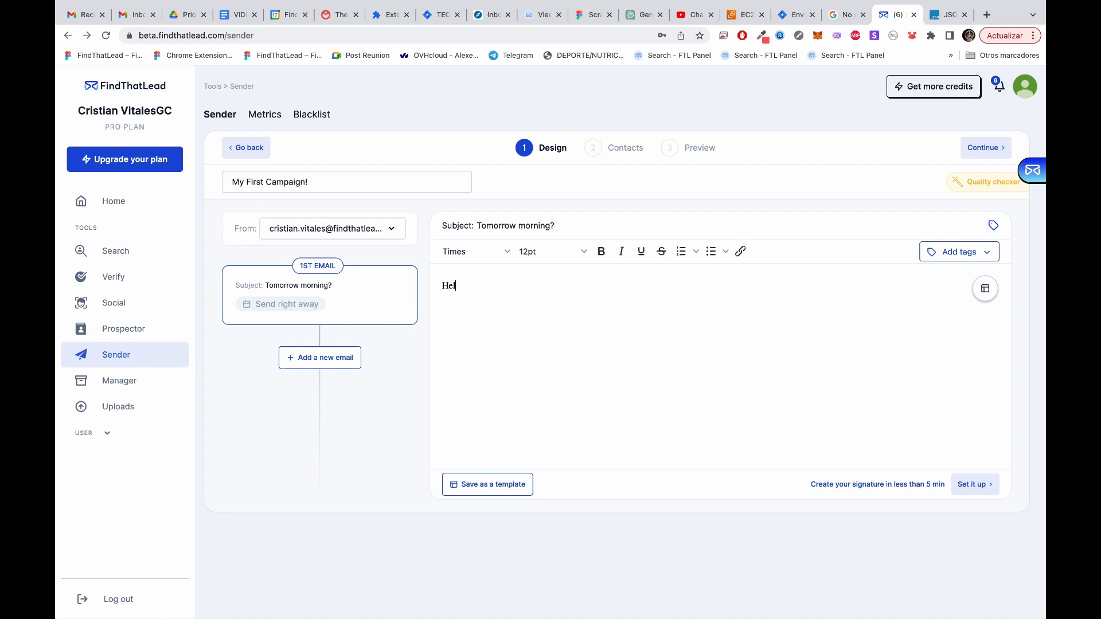
left_click(958, 251)
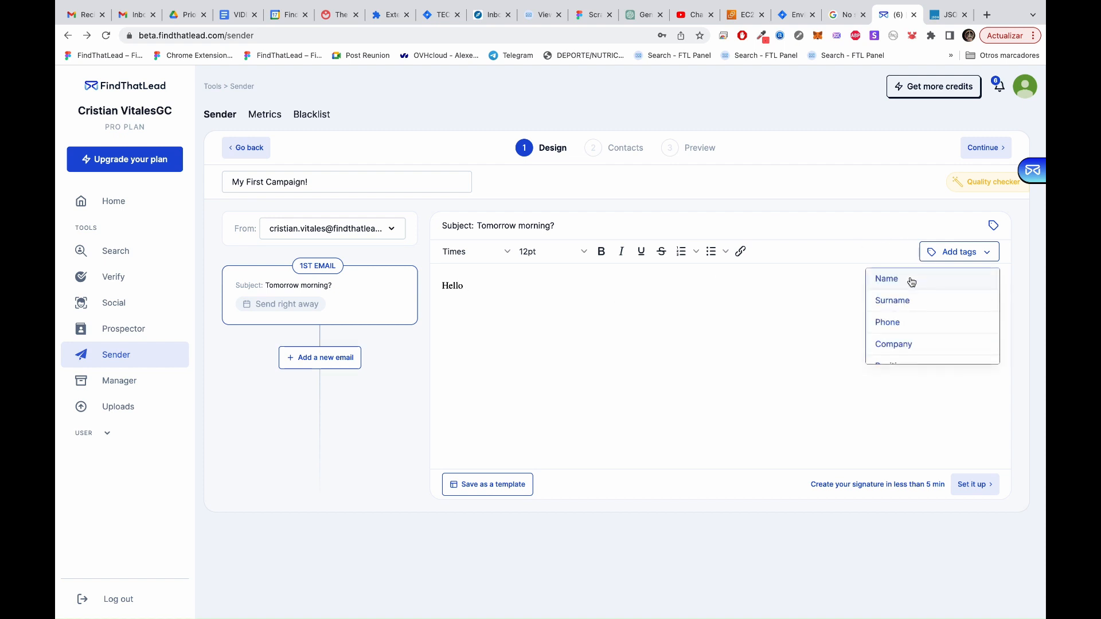
left_click(886, 279)
type("Would you have 10 minutes to talk tomorrow at 10?")
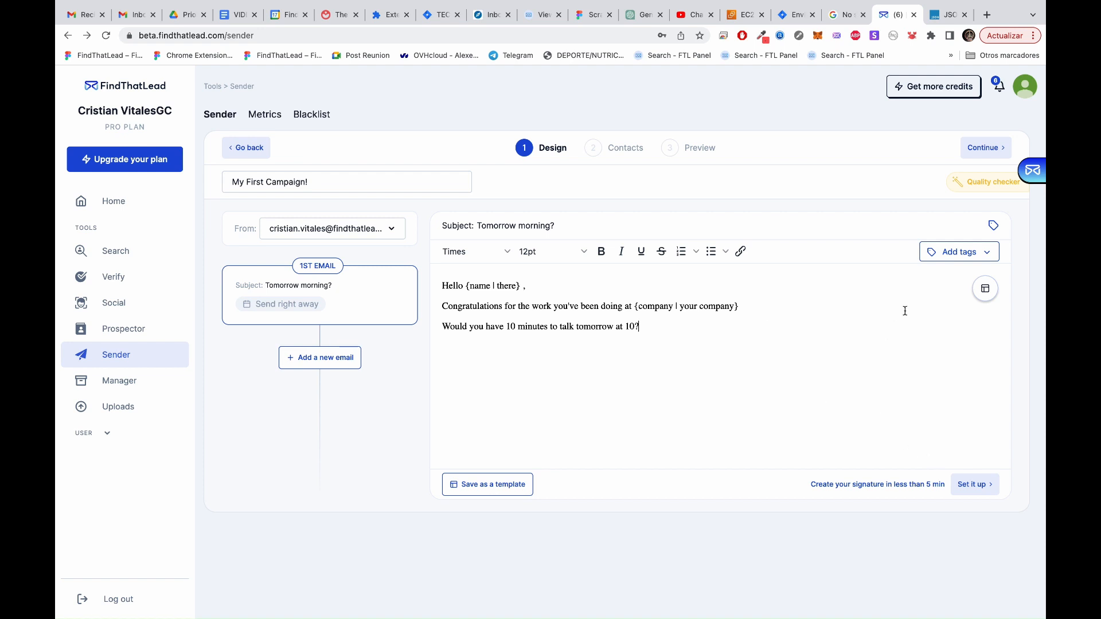
Add a reply email after 3 days saying 'Did you receive my last email?'
left_click(320, 358)
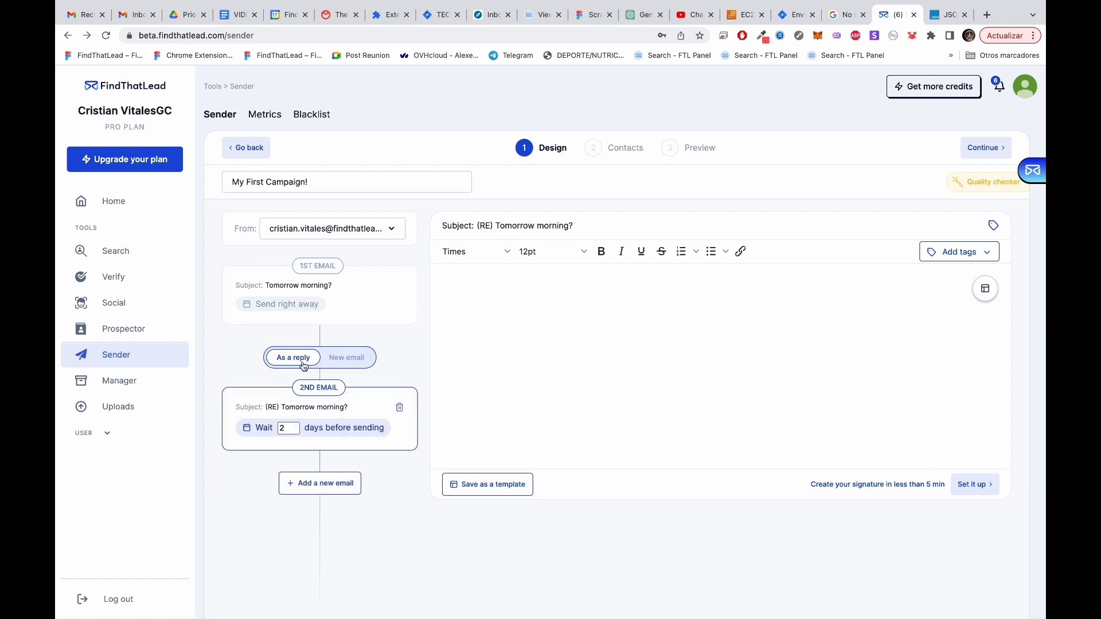
left_click(294, 357)
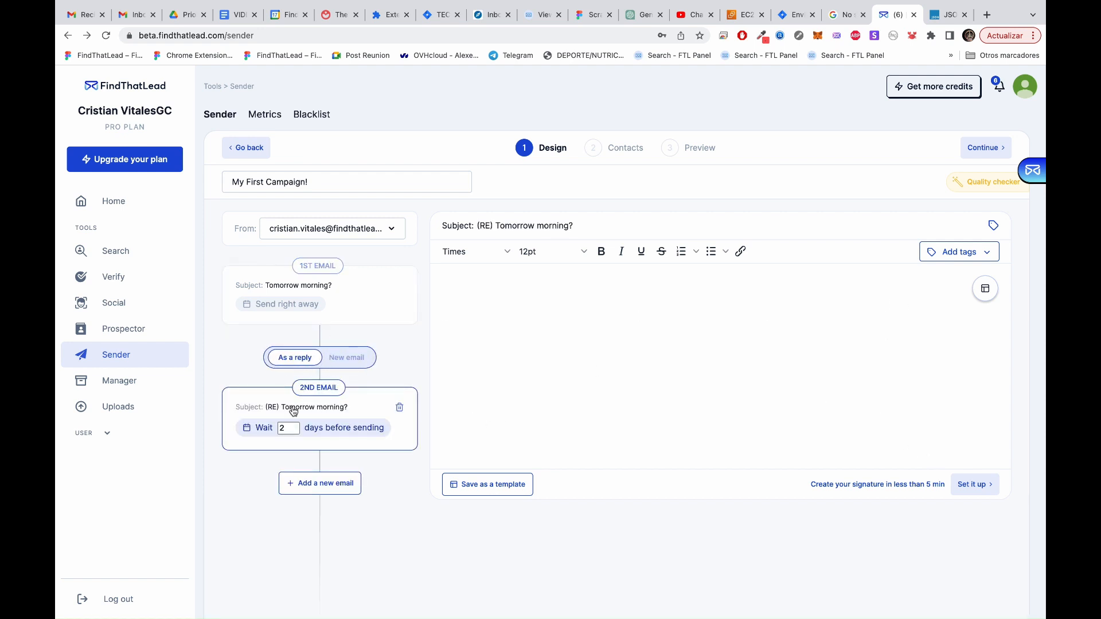
left_click(293, 425)
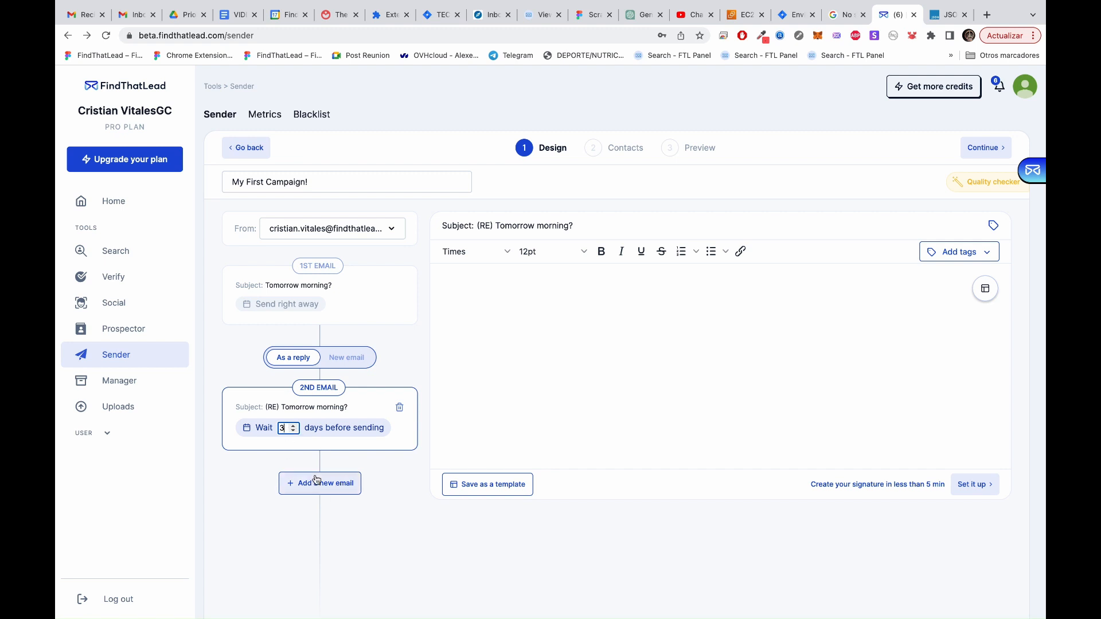
left_click(319, 483)
type("D")
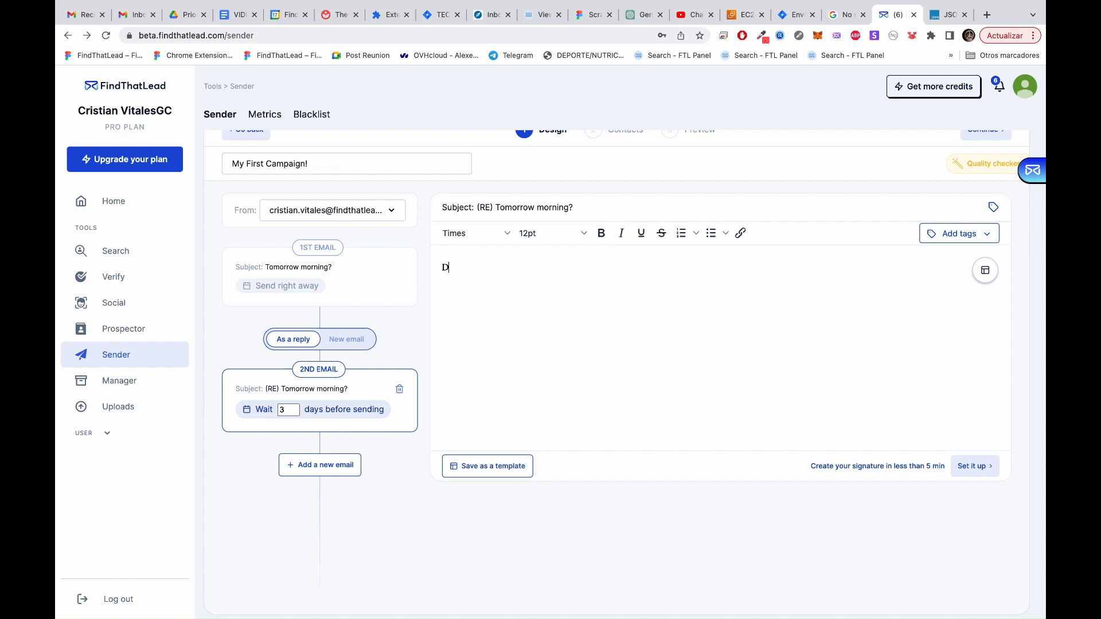
type("id you receive my l")
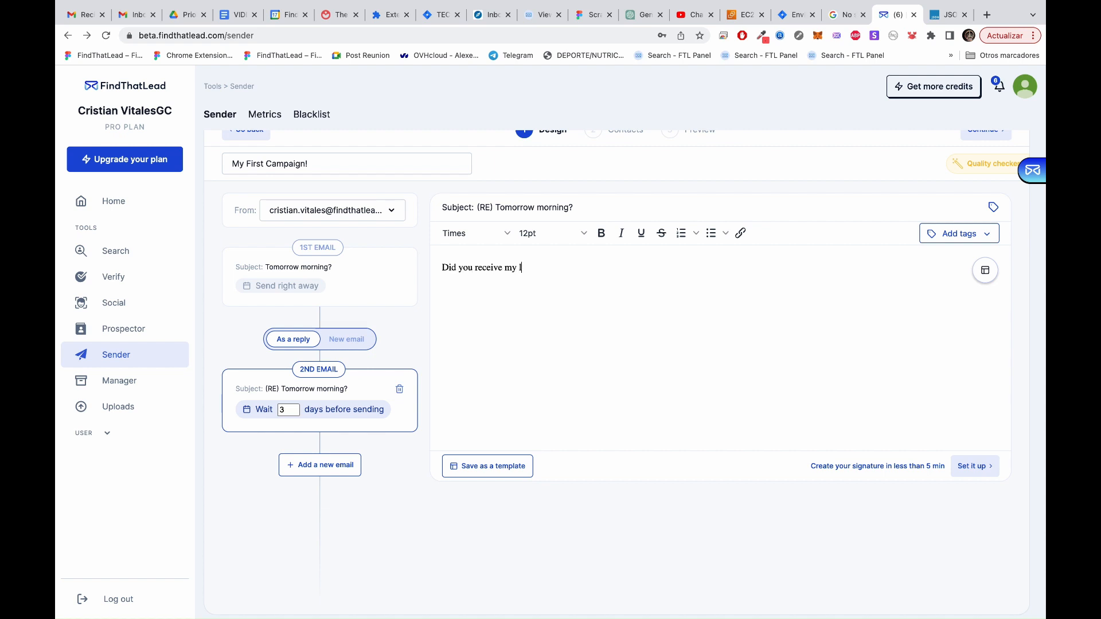
type("last email?")
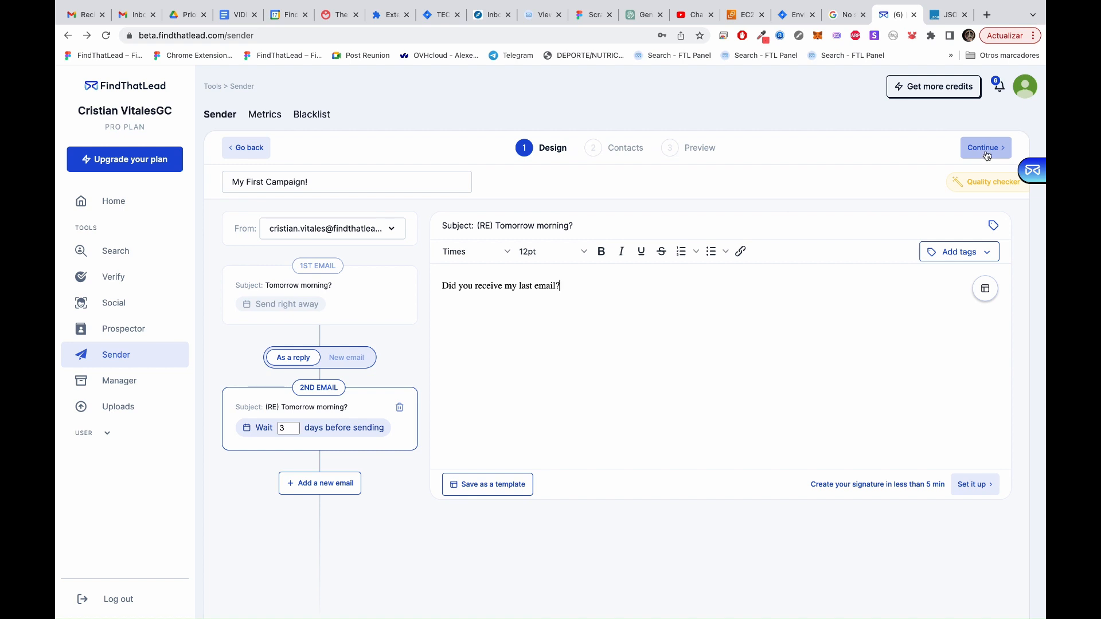
Import the three-contact findthatlead list and proceed to Preview
left_click(984, 148)
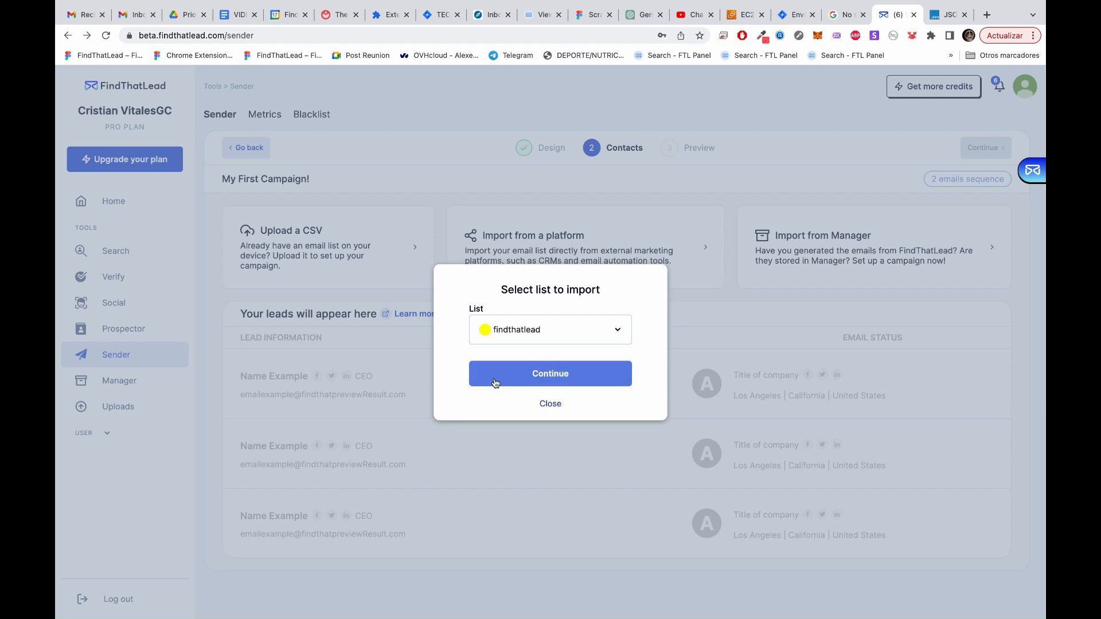
left_click(550, 373)
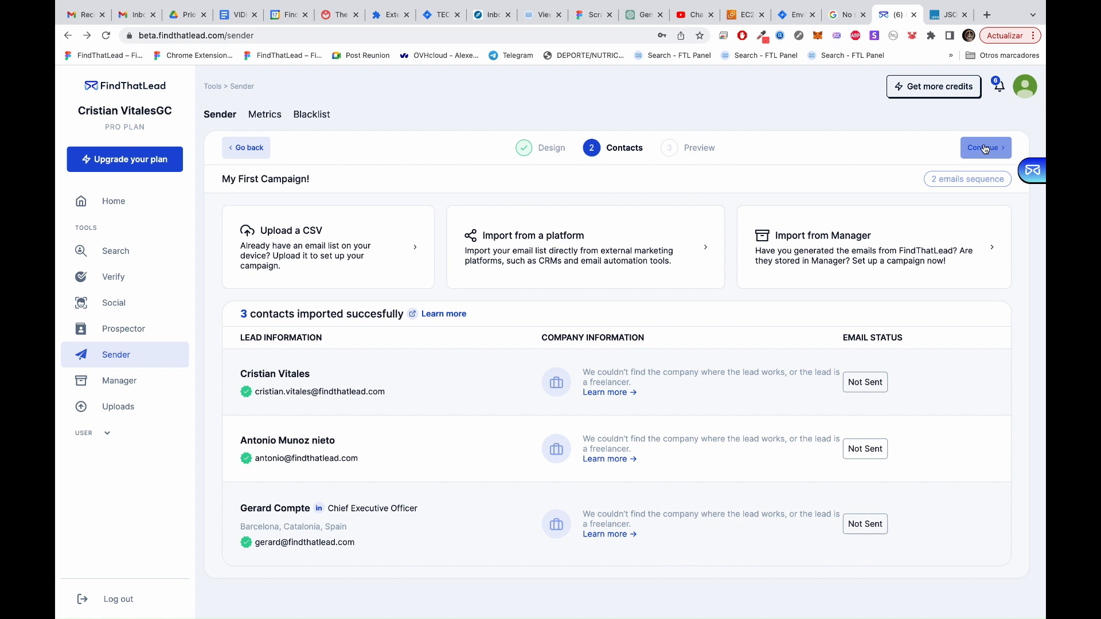
left_click(982, 148)
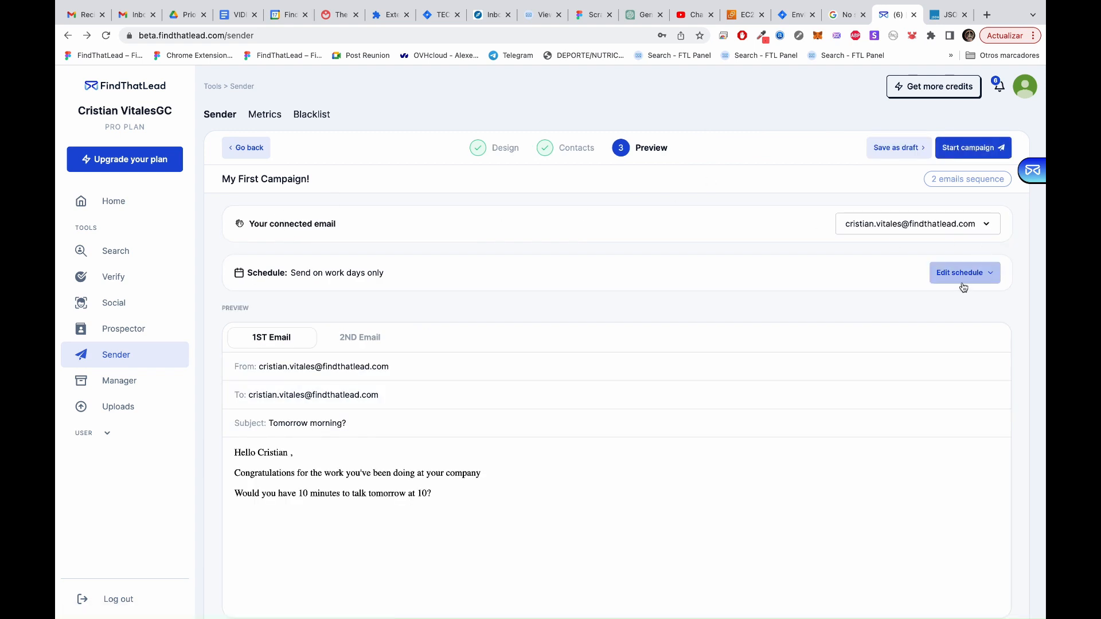
Edit the schedule to stop sending on Thursday
left_click(960, 272)
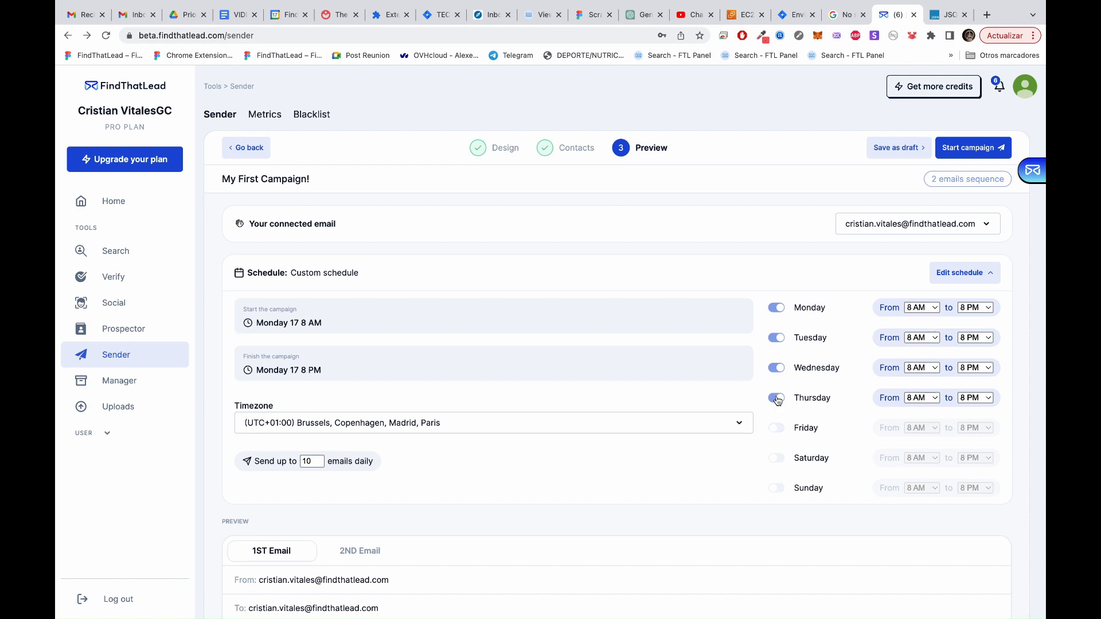
left_click(775, 397)
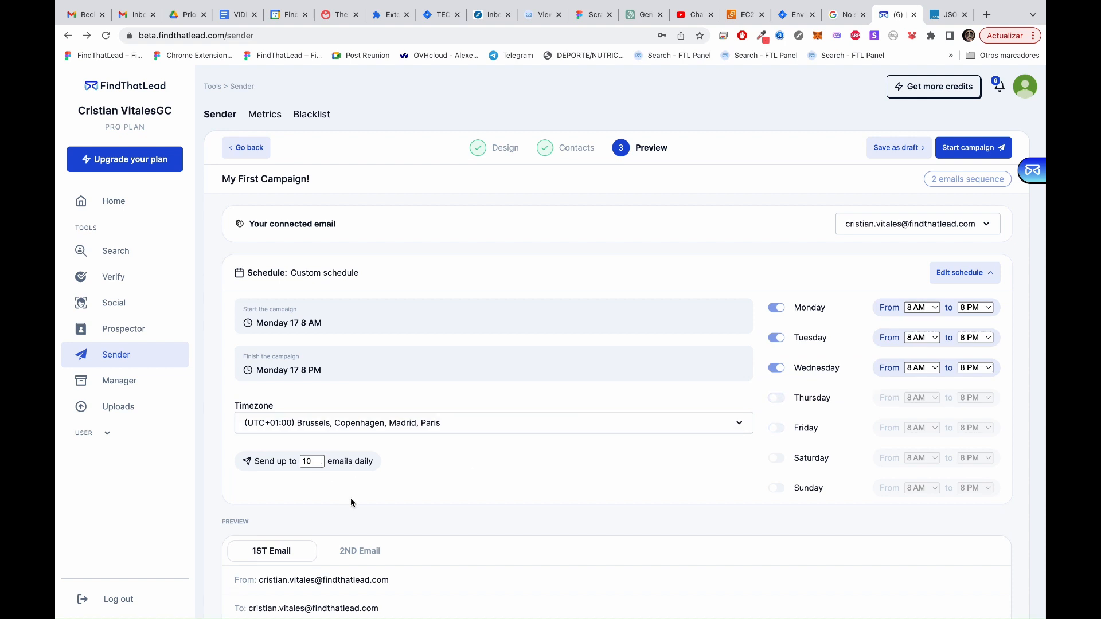
scroll("down", 3)
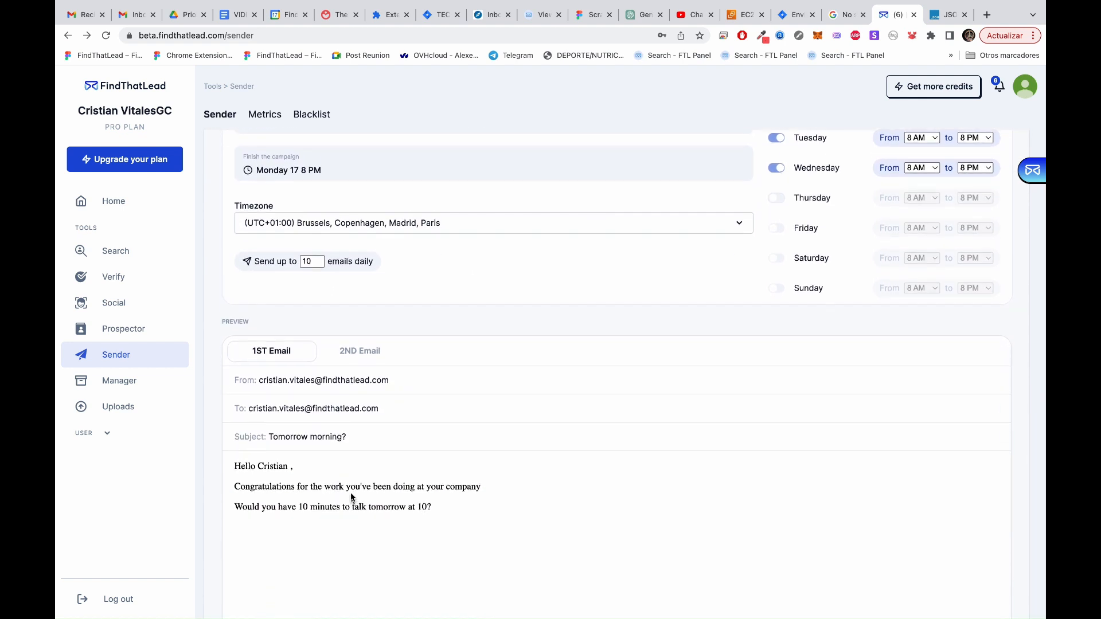
Preview the second and first emails, then start the campaign
left_click(359, 351)
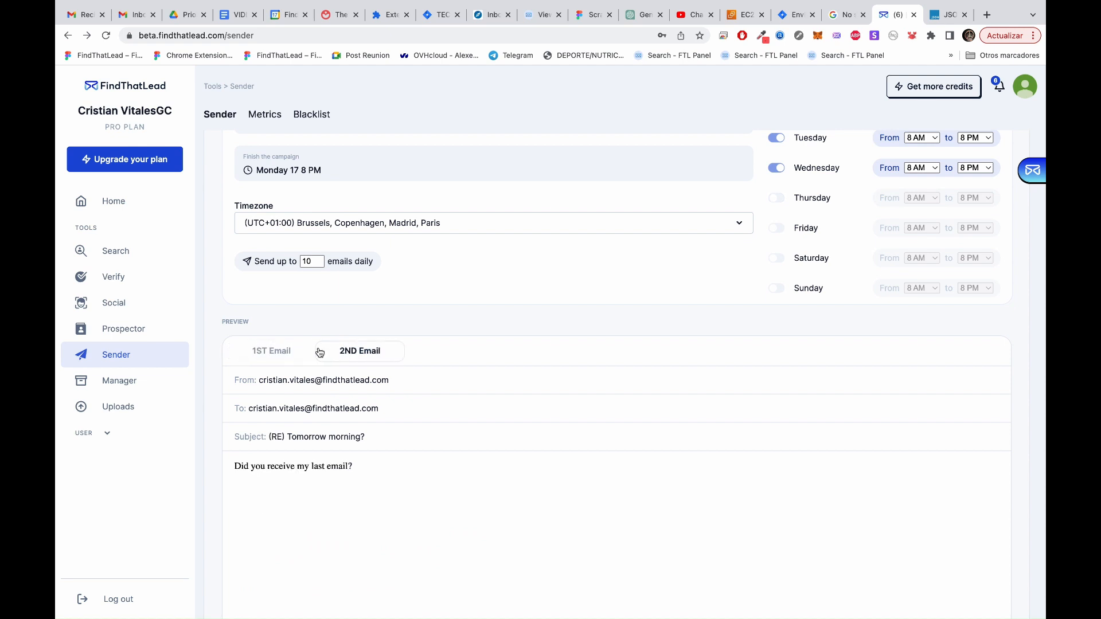
left_click(271, 351)
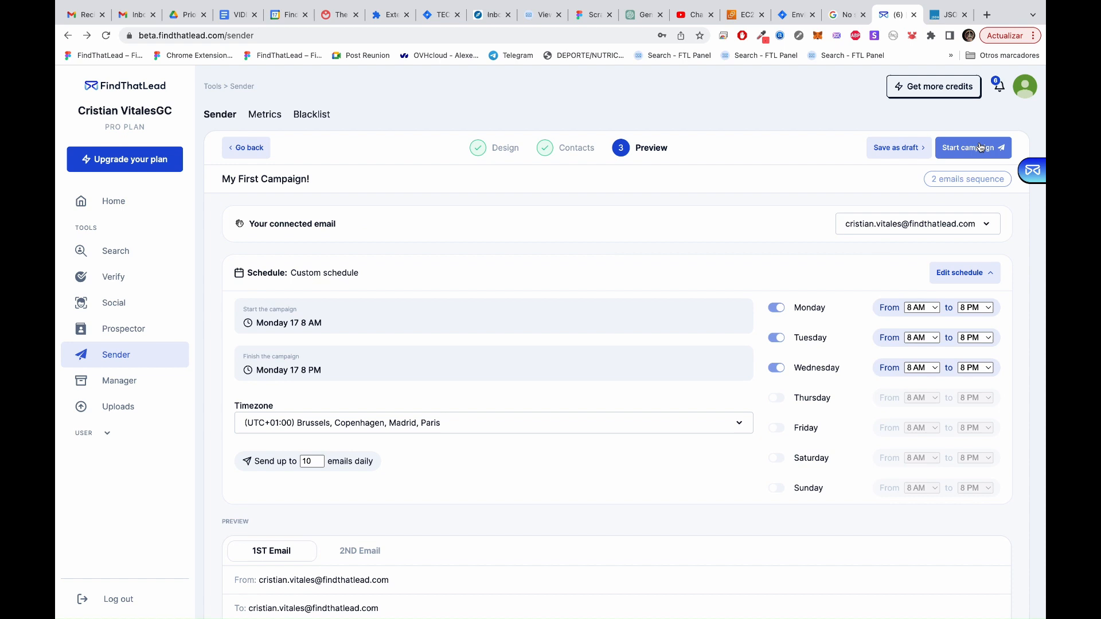
left_click(972, 147)
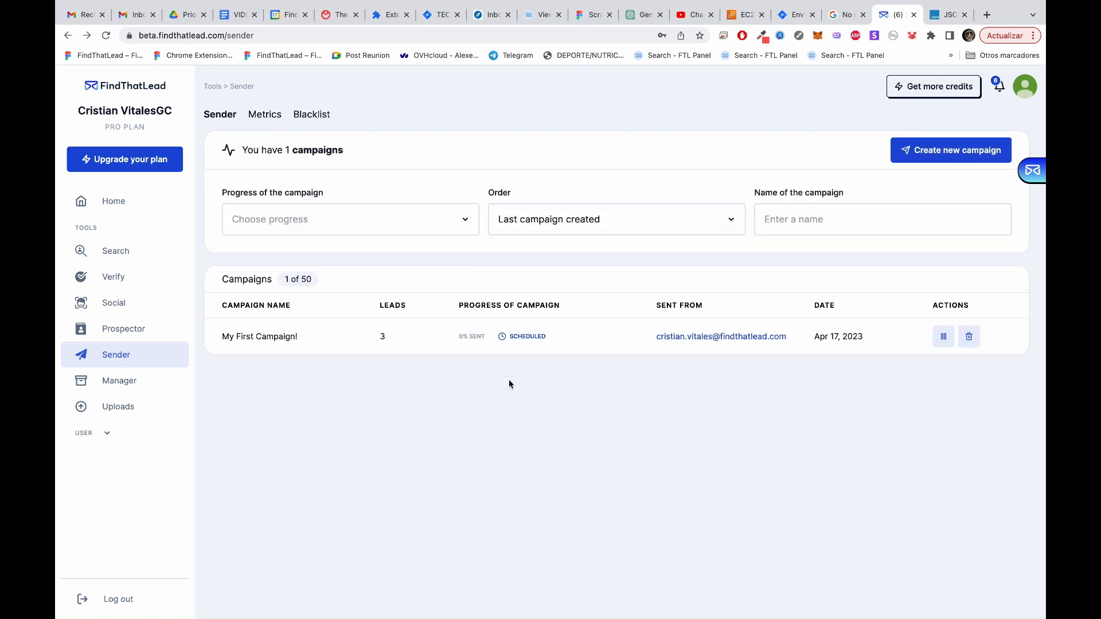